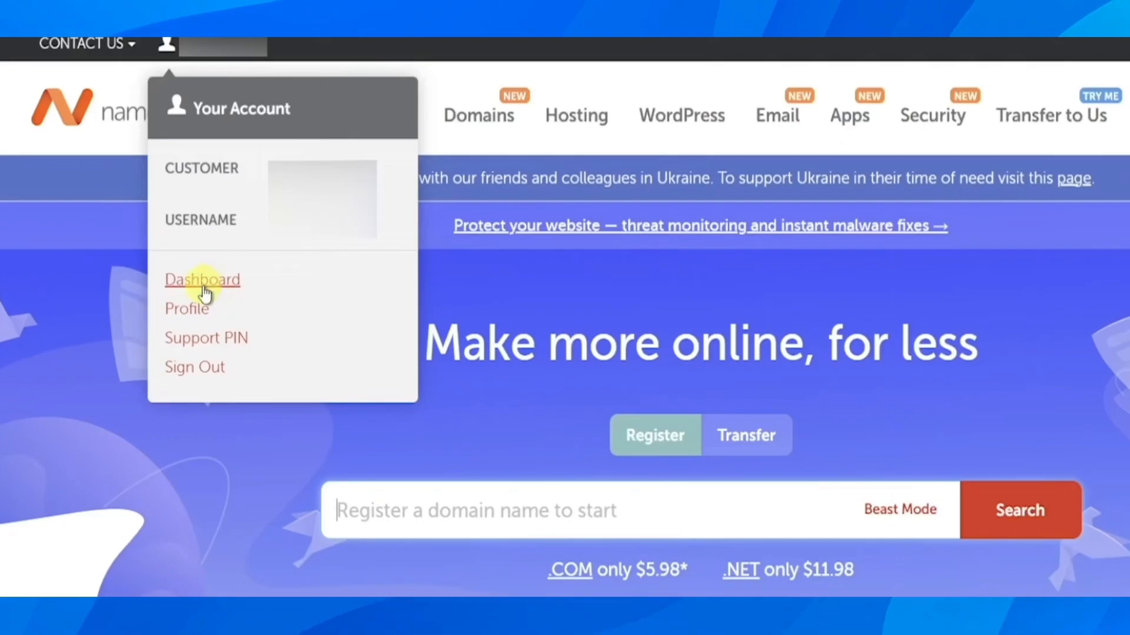
# - Go to the account Dashboard listing the active domain
pyautogui.click(202, 279)
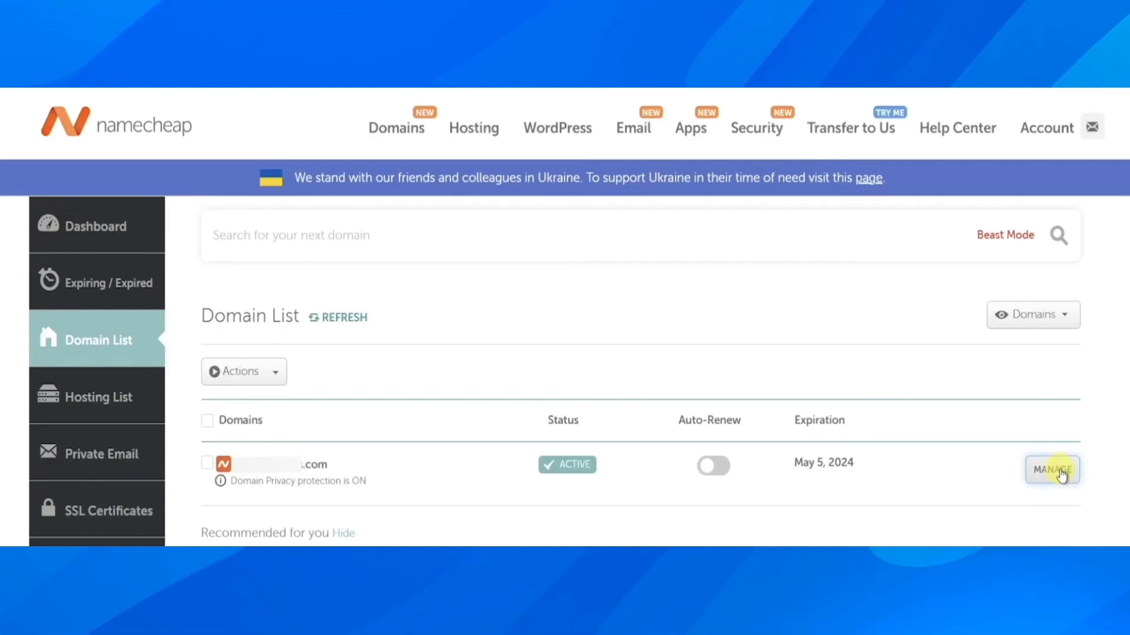
# - Manage the domain and start deleting its URL Redirect Record from Advanced DNS
pyautogui.click(1051, 469)
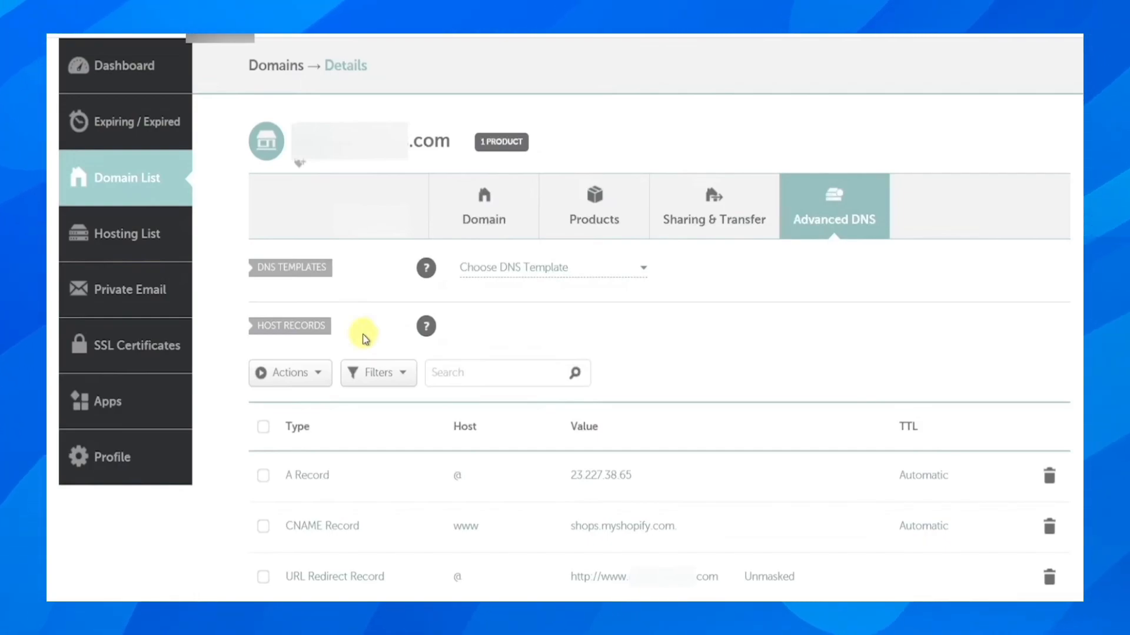
pyautogui.click(1049, 352)
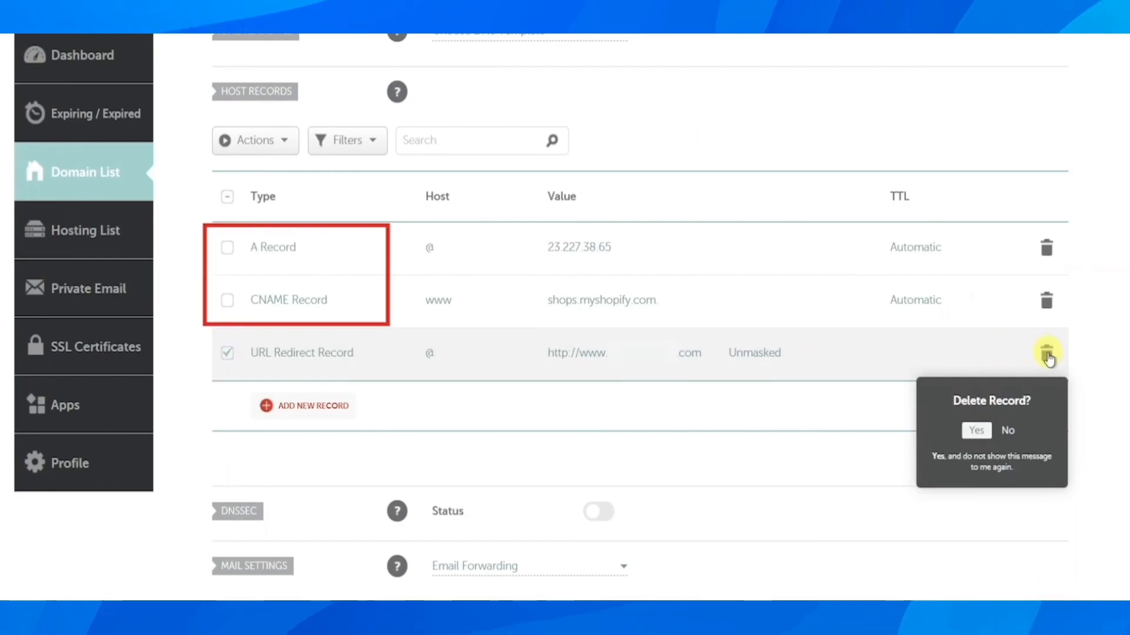